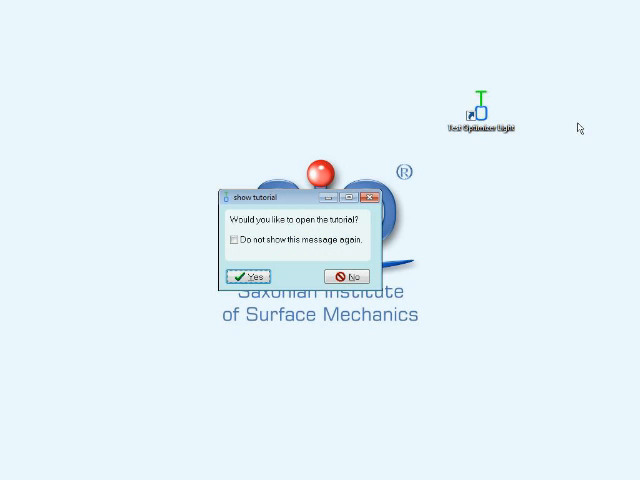
Decline the tutorial and dismiss the prototype error-reporting notice
left_click(251, 276)
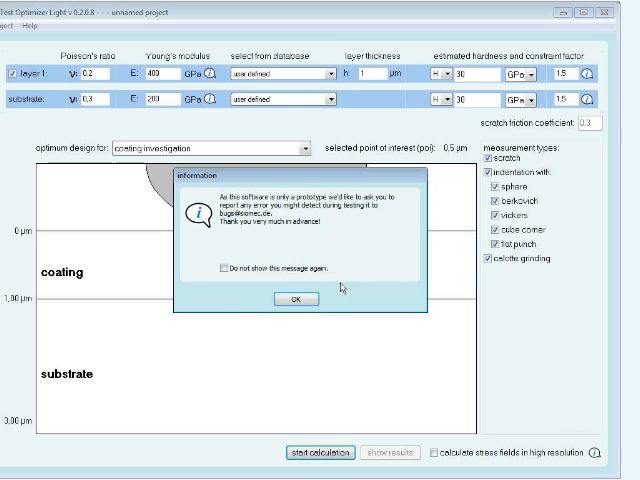
left_click(295, 299)
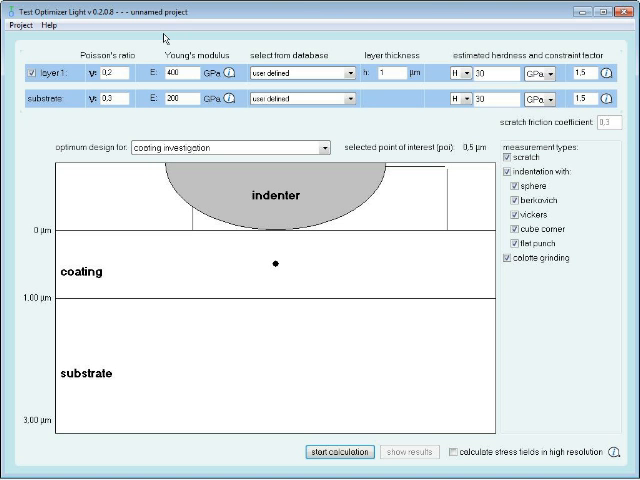
mouse_move(165, 35)
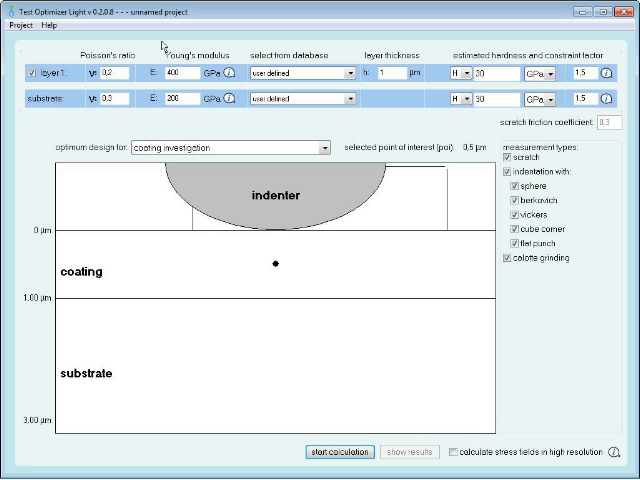
mouse_move(217, 119)
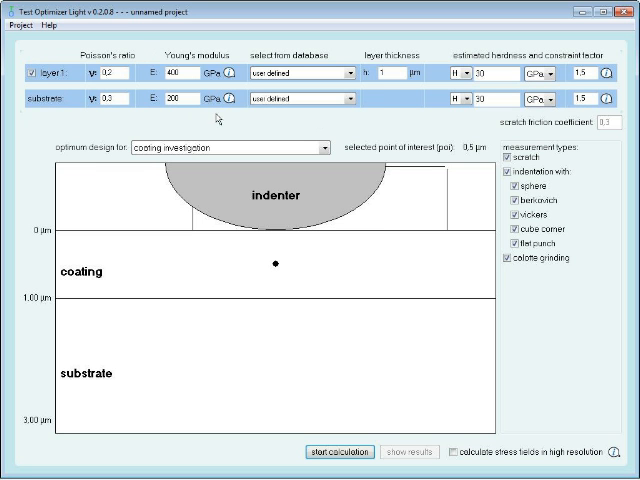
mouse_move(602, 110)
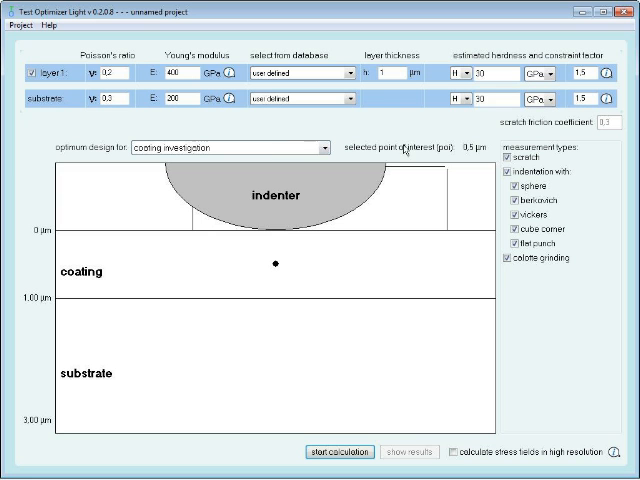
mouse_move(140, 190)
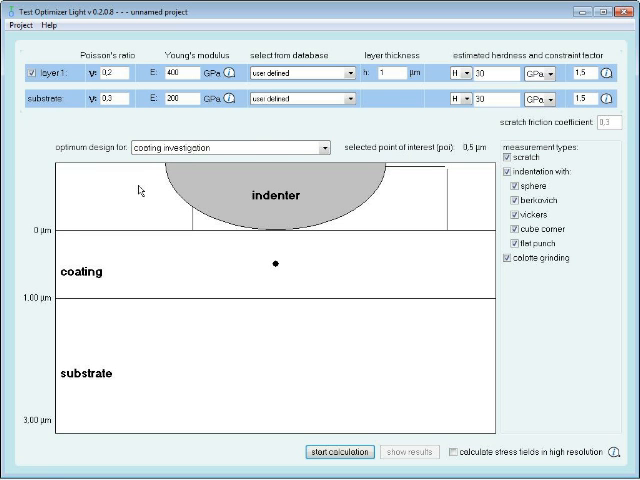
mouse_move(442, 268)
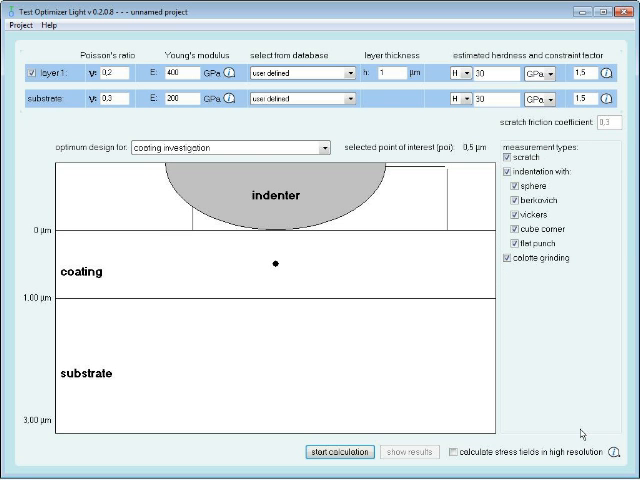
mouse_move(606, 146)
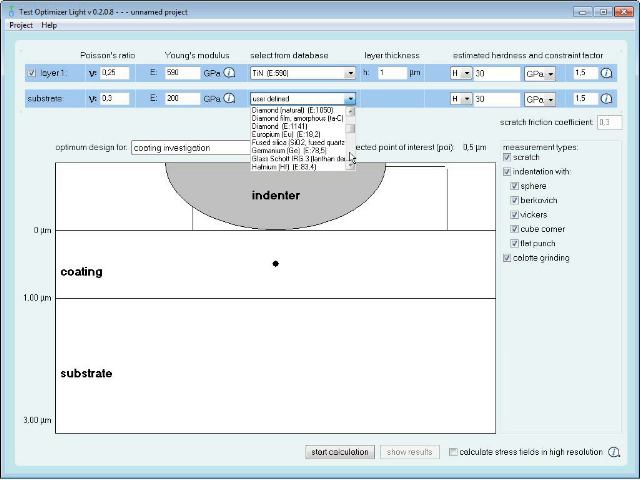
Scroll the substrate list down toward Steel M2-5-2 (E 221 GPa)
scroll("down", 3)
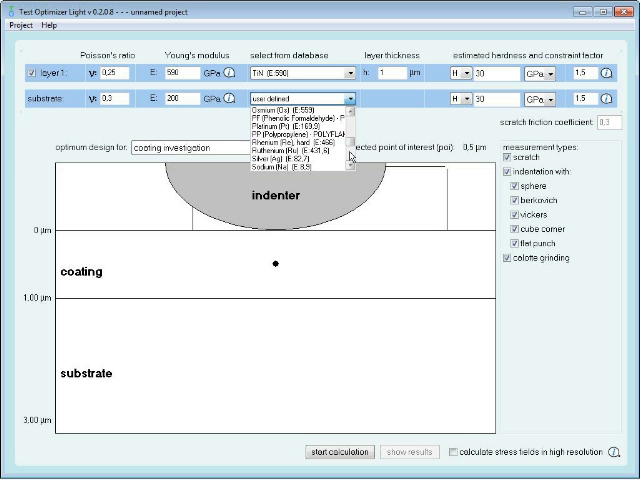
scroll("down", 3)
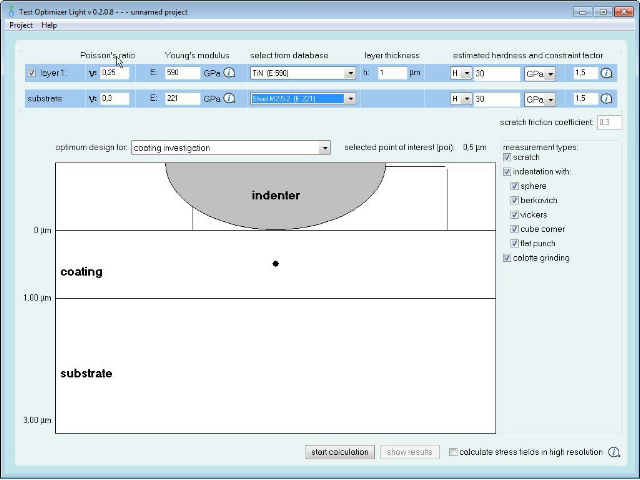
mouse_move(165, 50)
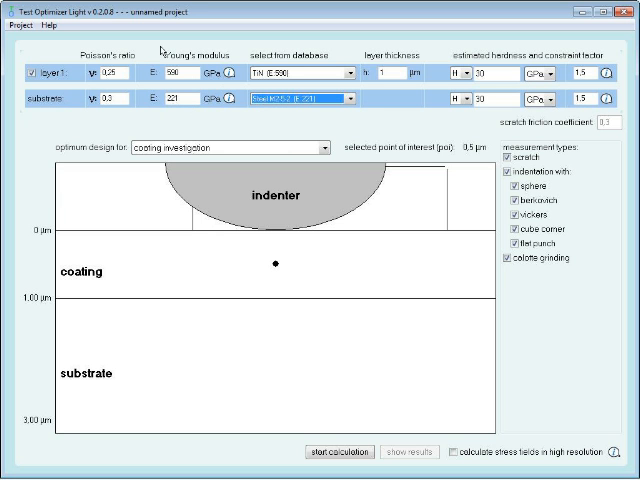
mouse_move(237, 106)
type("2")
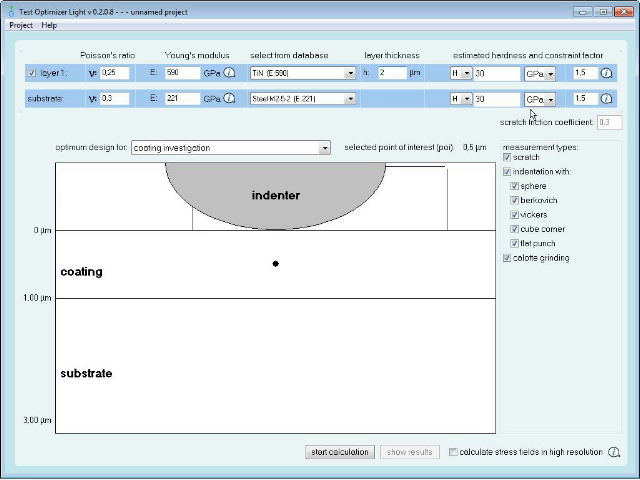
mouse_move(565, 111)
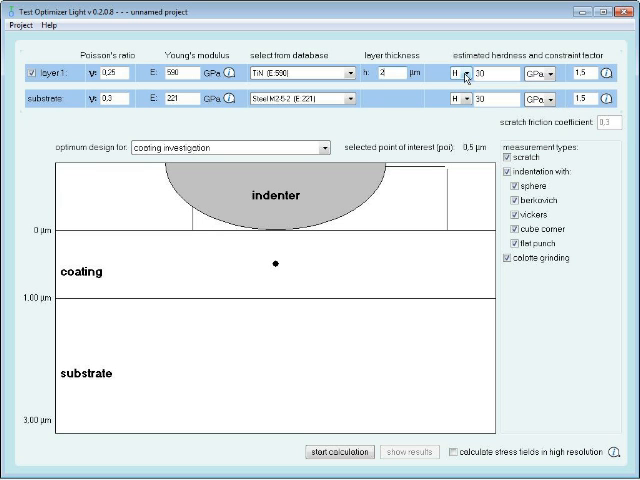
mouse_move(460, 74)
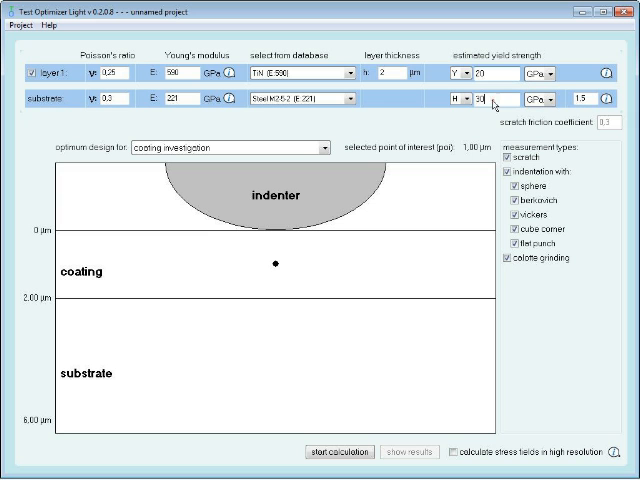
Enter 6 GPa as the substrate hardness
type("6")
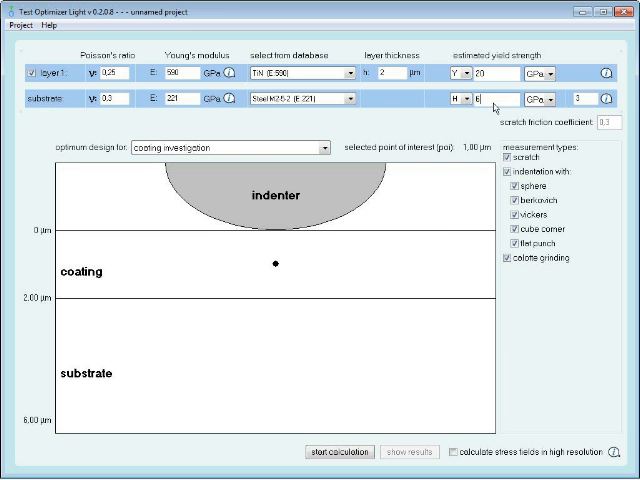
mouse_move(307, 122)
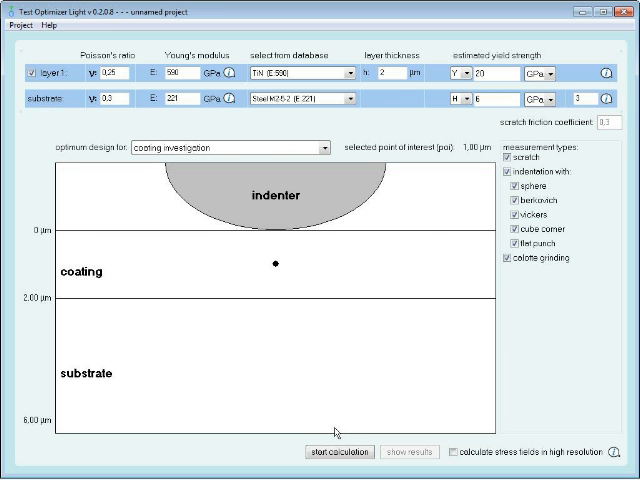
mouse_move(378, 160)
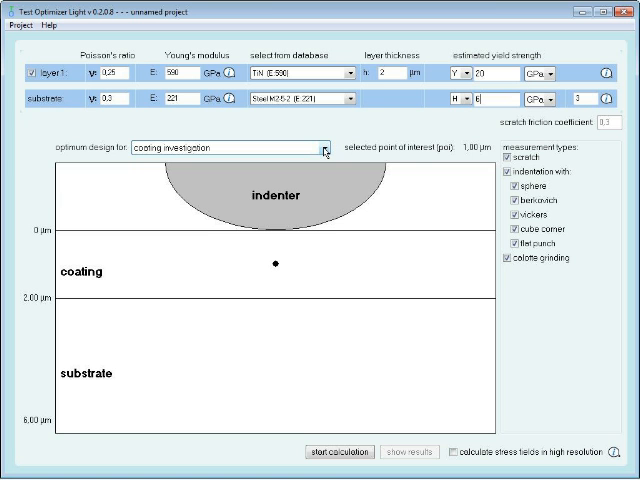
Keep 'coating investigation' selected in the optimum design goal list
left_click(320, 146)
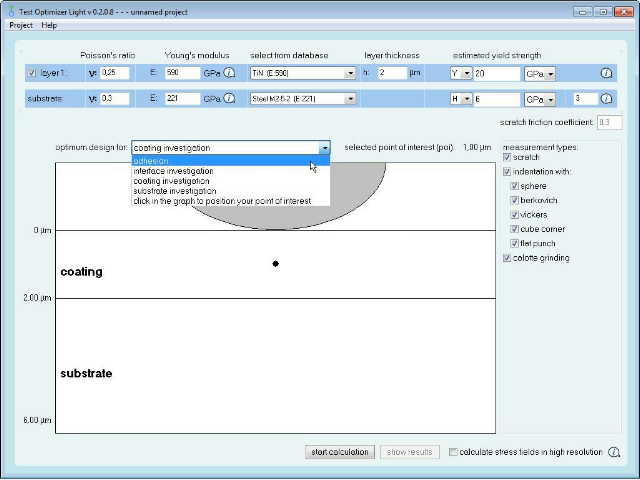
left_click(150, 158)
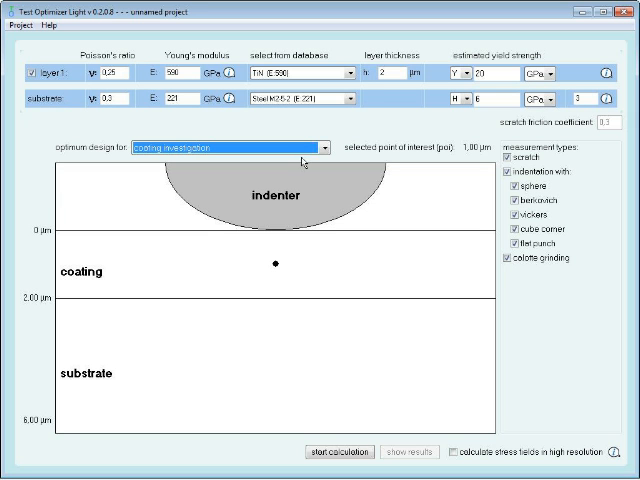
mouse_move(262, 264)
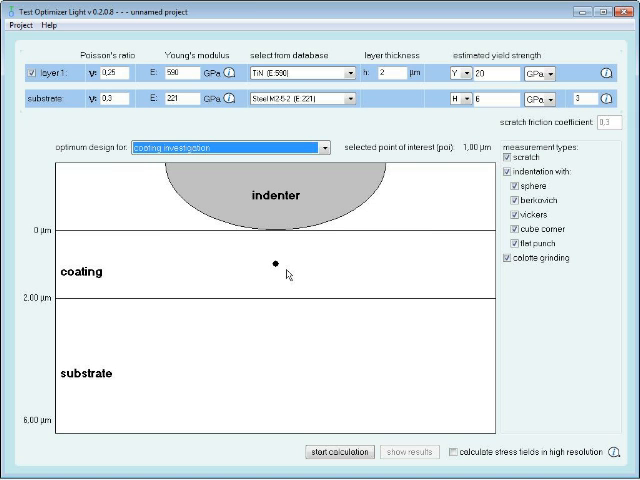
mouse_move(485, 272)
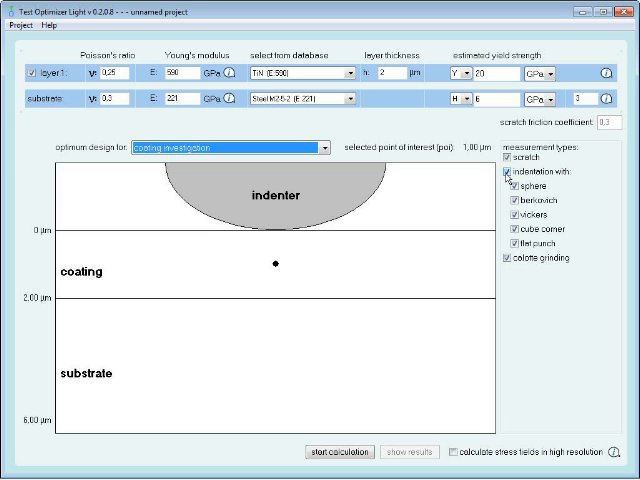
Untick the general indentation types and calotte grinding measurements
left_click(512, 170)
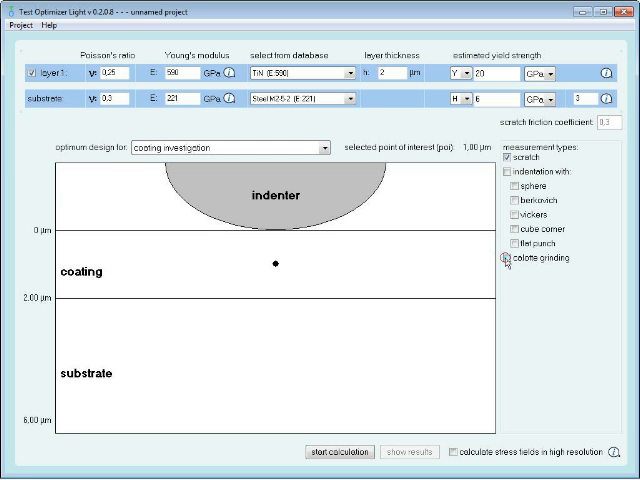
left_click(512, 200)
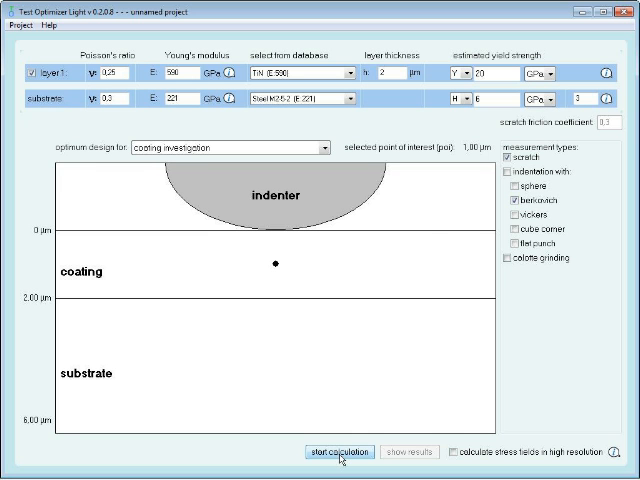
Start the optimisation calculation
left_click(340, 451)
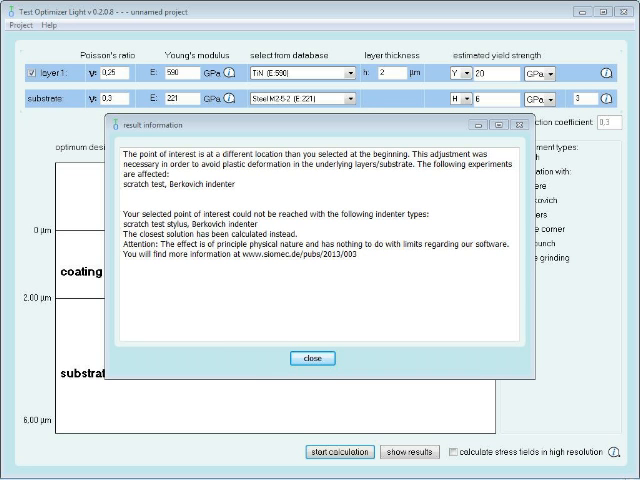
Dismiss the point-of-interest notice and the minimum-measurements reminder
left_click(313, 357)
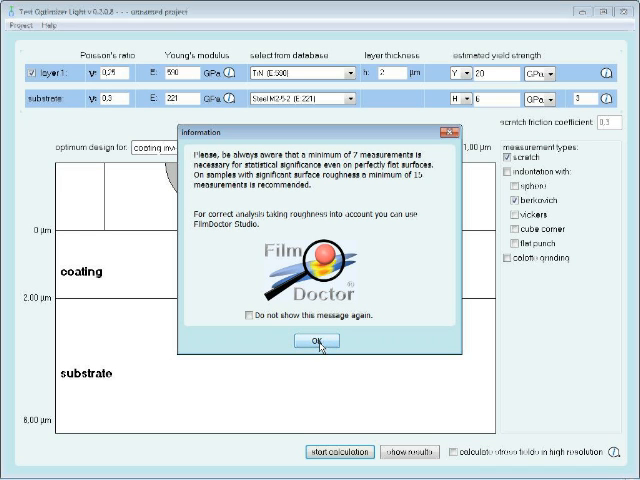
left_click(313, 341)
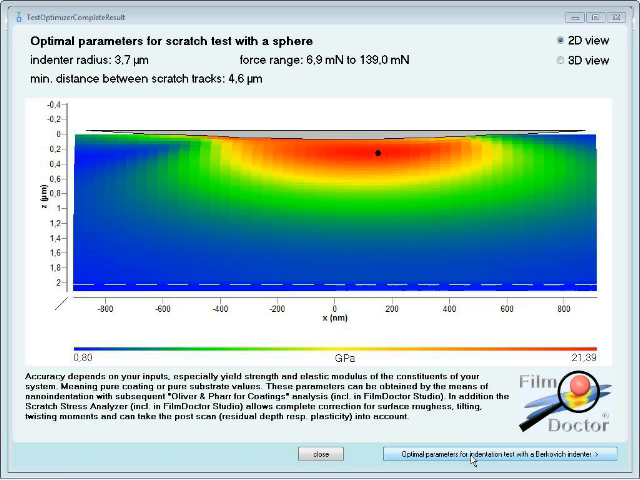
left_click(494, 453)
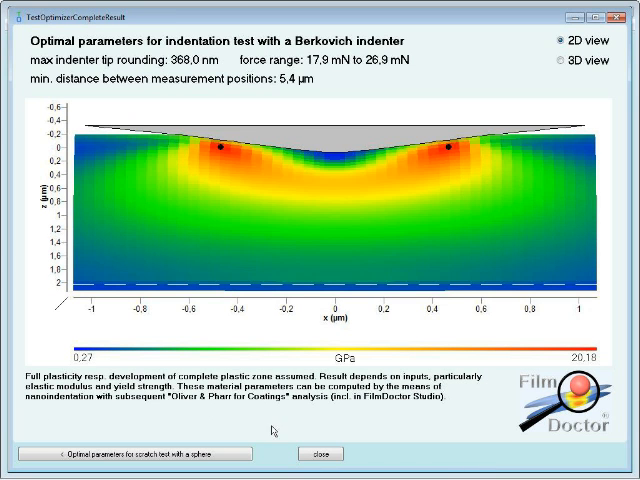
left_click(143, 452)
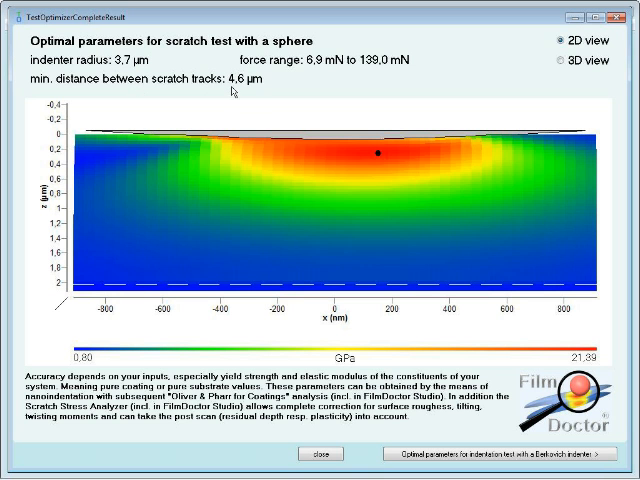
mouse_move(361, 172)
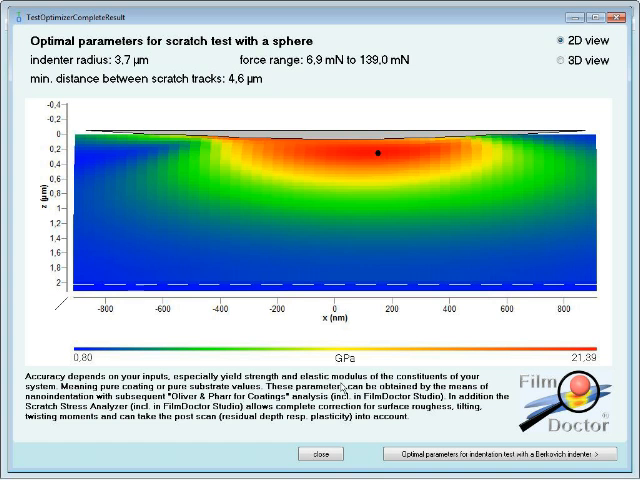
mouse_move(340, 388)
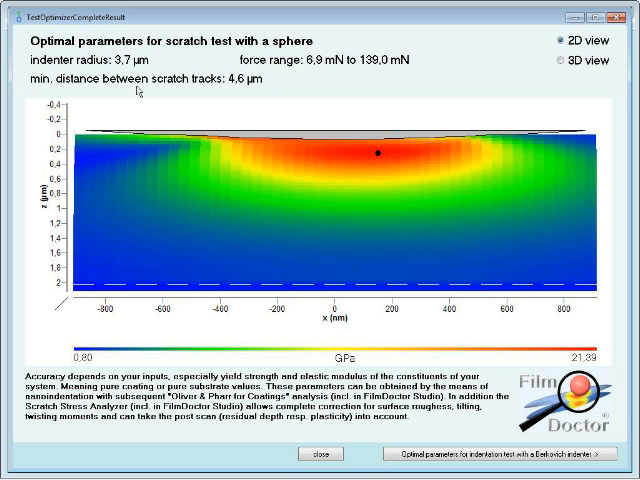
mouse_move(130, 95)
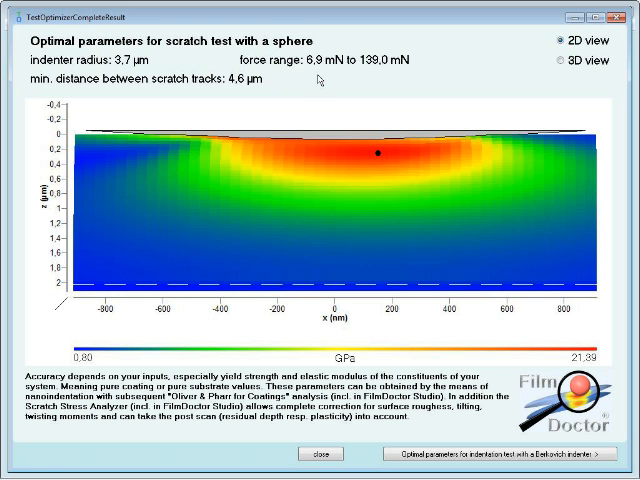
mouse_move(320, 85)
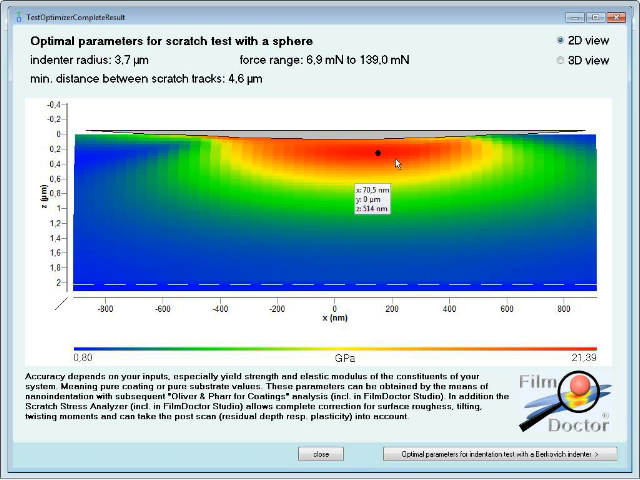
mouse_move(355, 207)
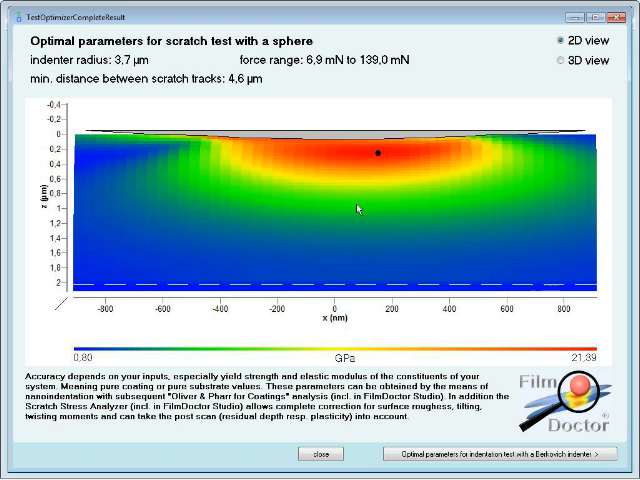
mouse_move(212, 158)
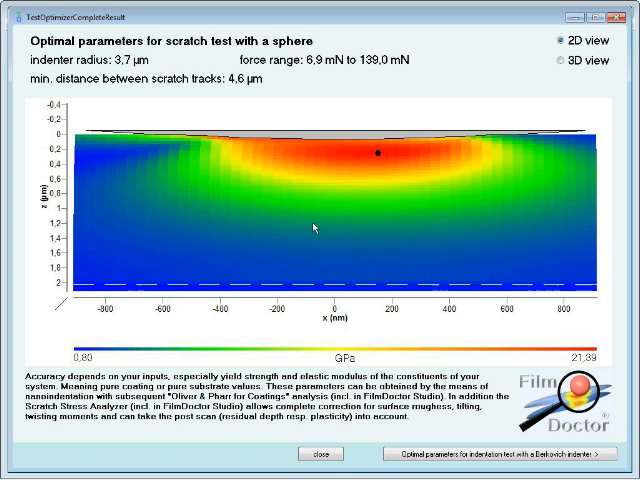
mouse_move(349, 227)
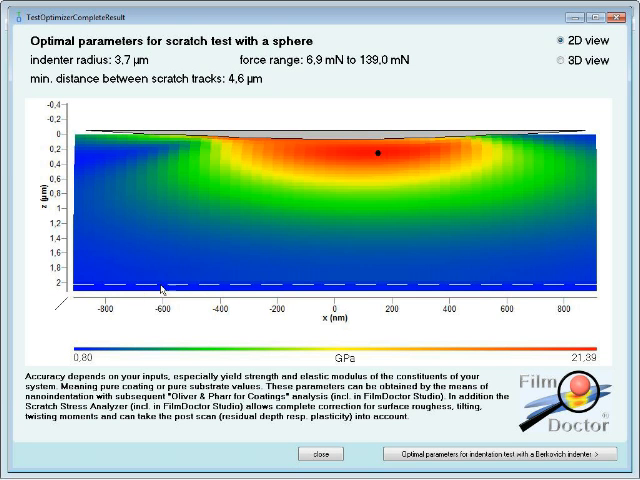
mouse_move(280, 290)
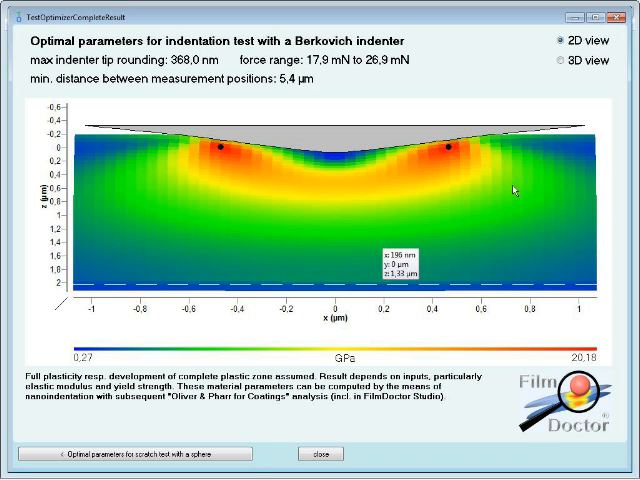
mouse_move(80, 201)
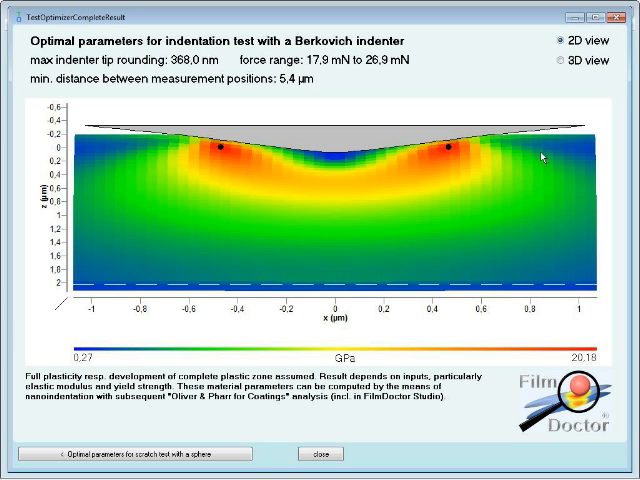
mouse_move(543, 156)
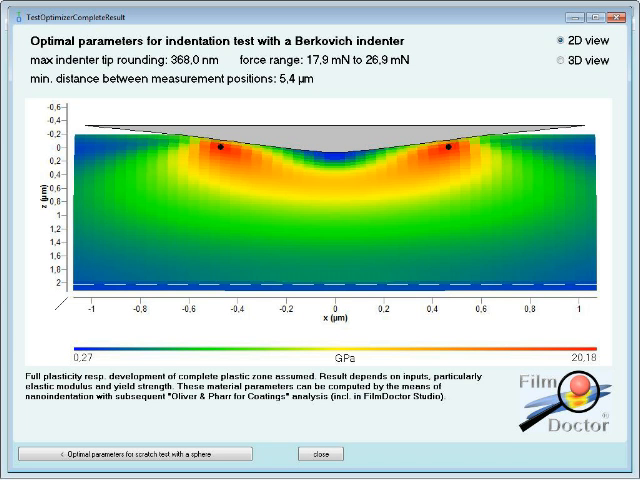